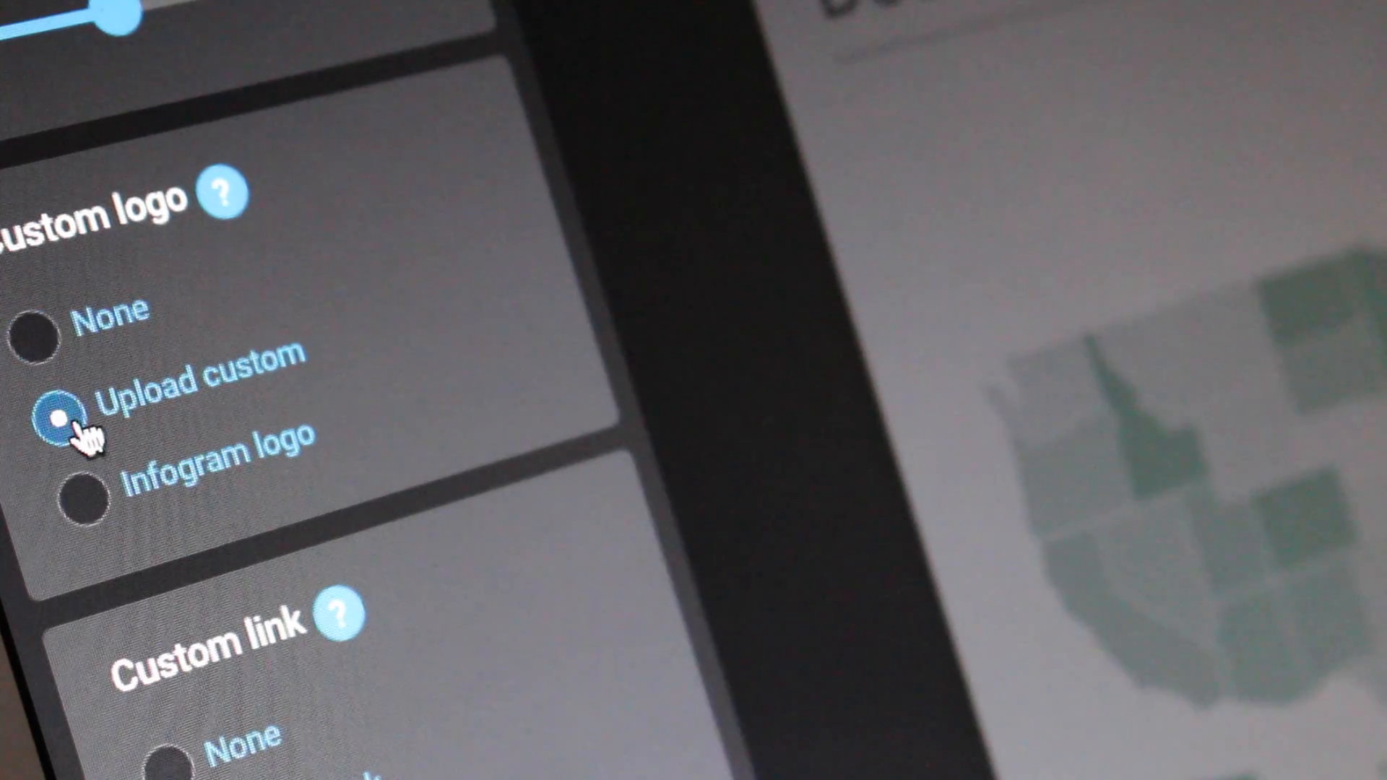
Switch the map's Custom logo setting to 'Upload custom' so the red infogr.am logo shows.
left_click(58, 416)
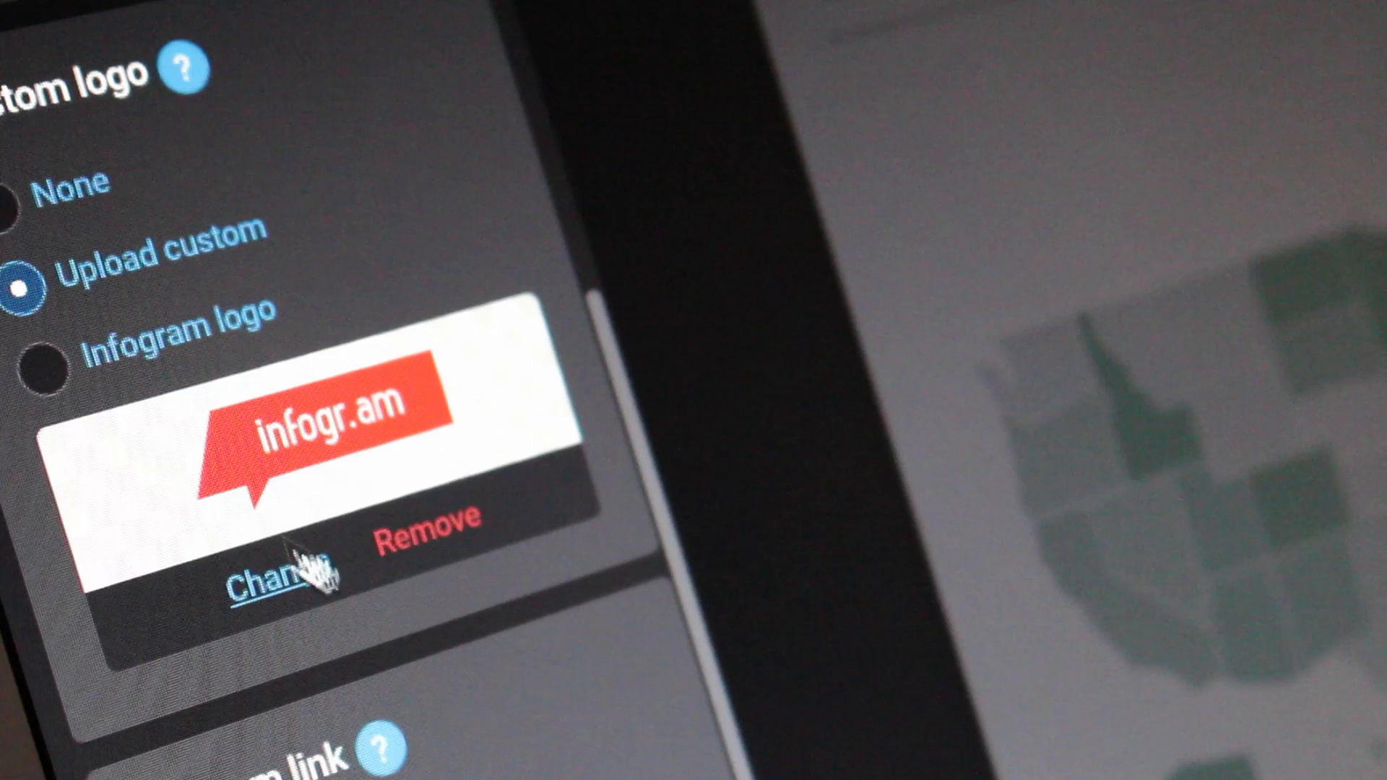